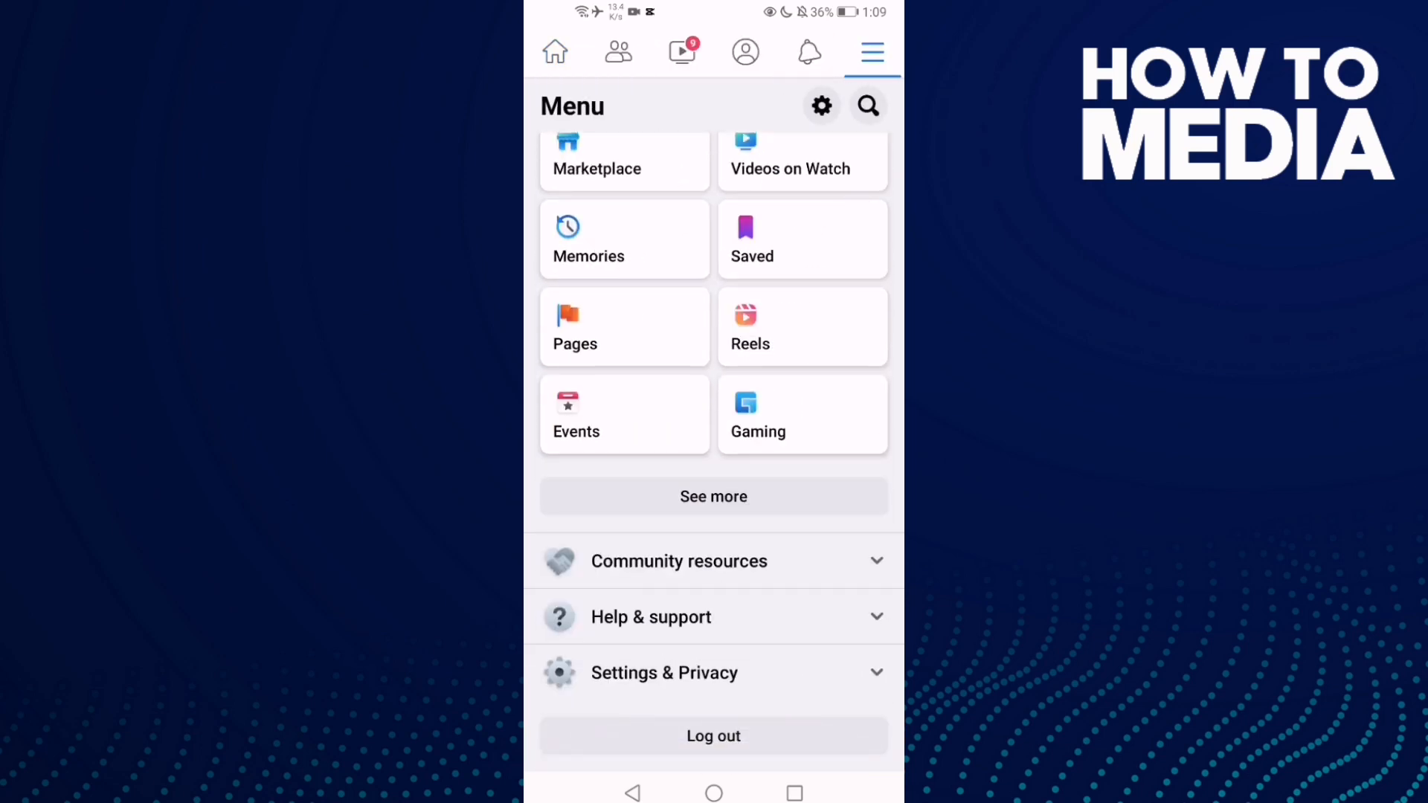
# Step: Expand Settings & privacy in the Menu tab and go to Settings
pyautogui.click(665, 672)
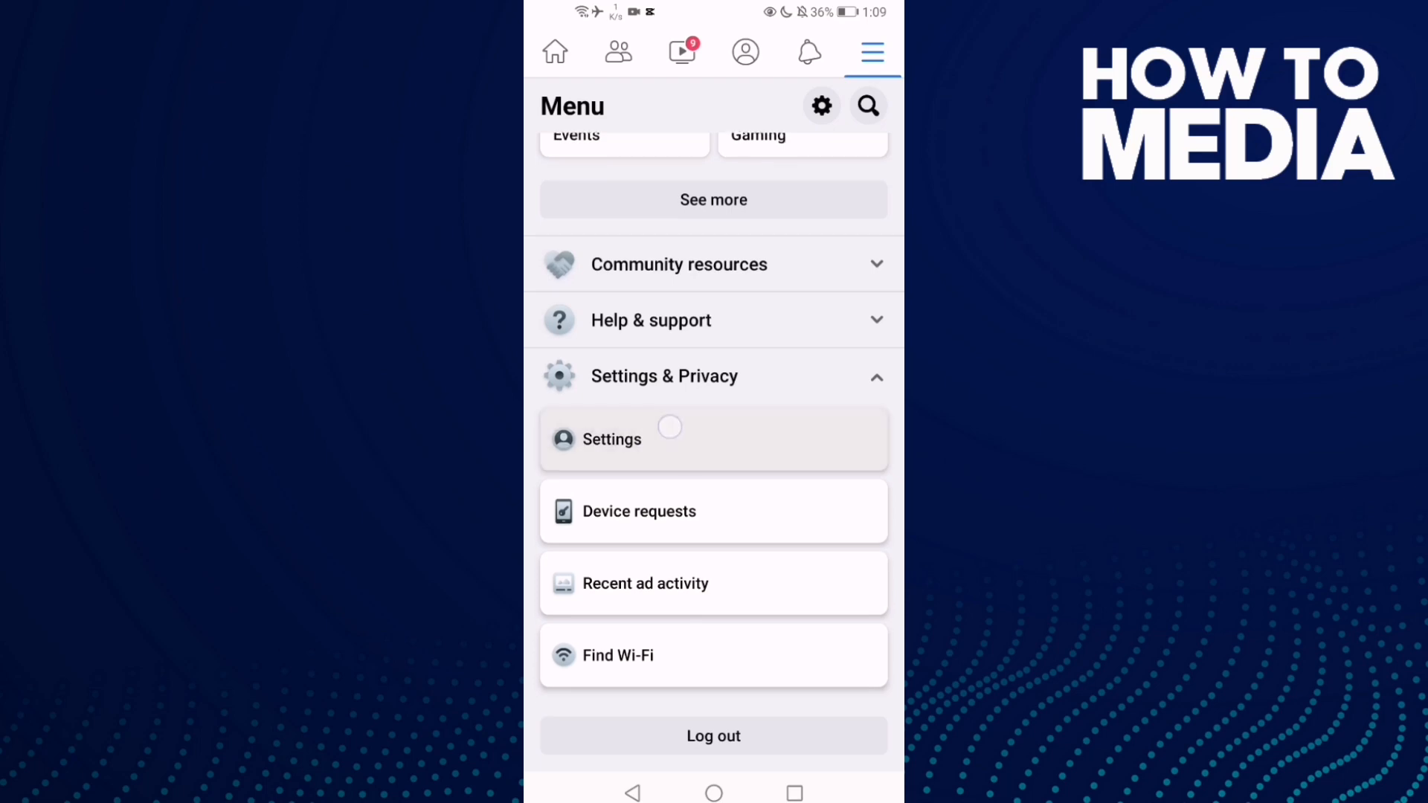
pyautogui.click(611, 439)
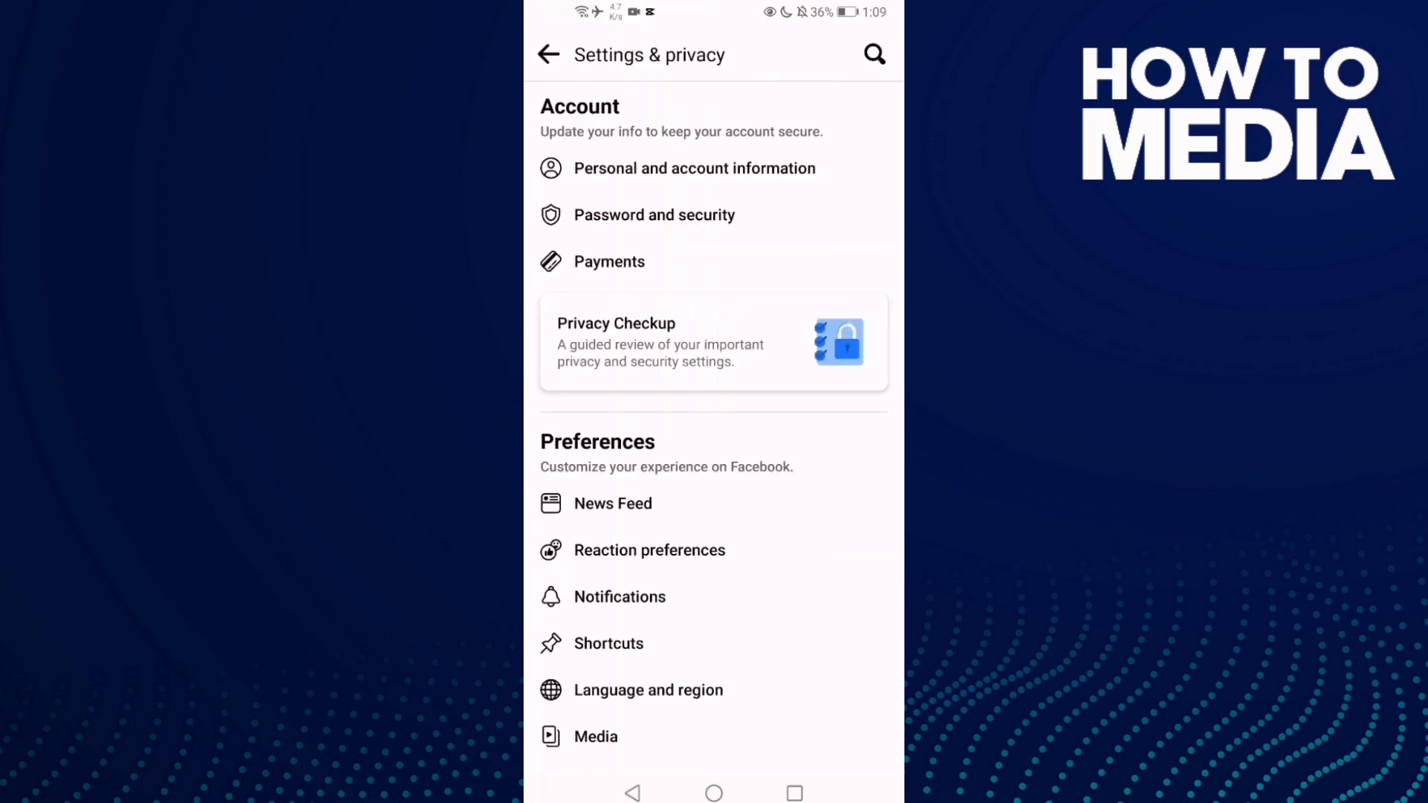
# Step: Reach Preferences and select Dark mode to see its On/Off choices
pyautogui.scroll(-3)
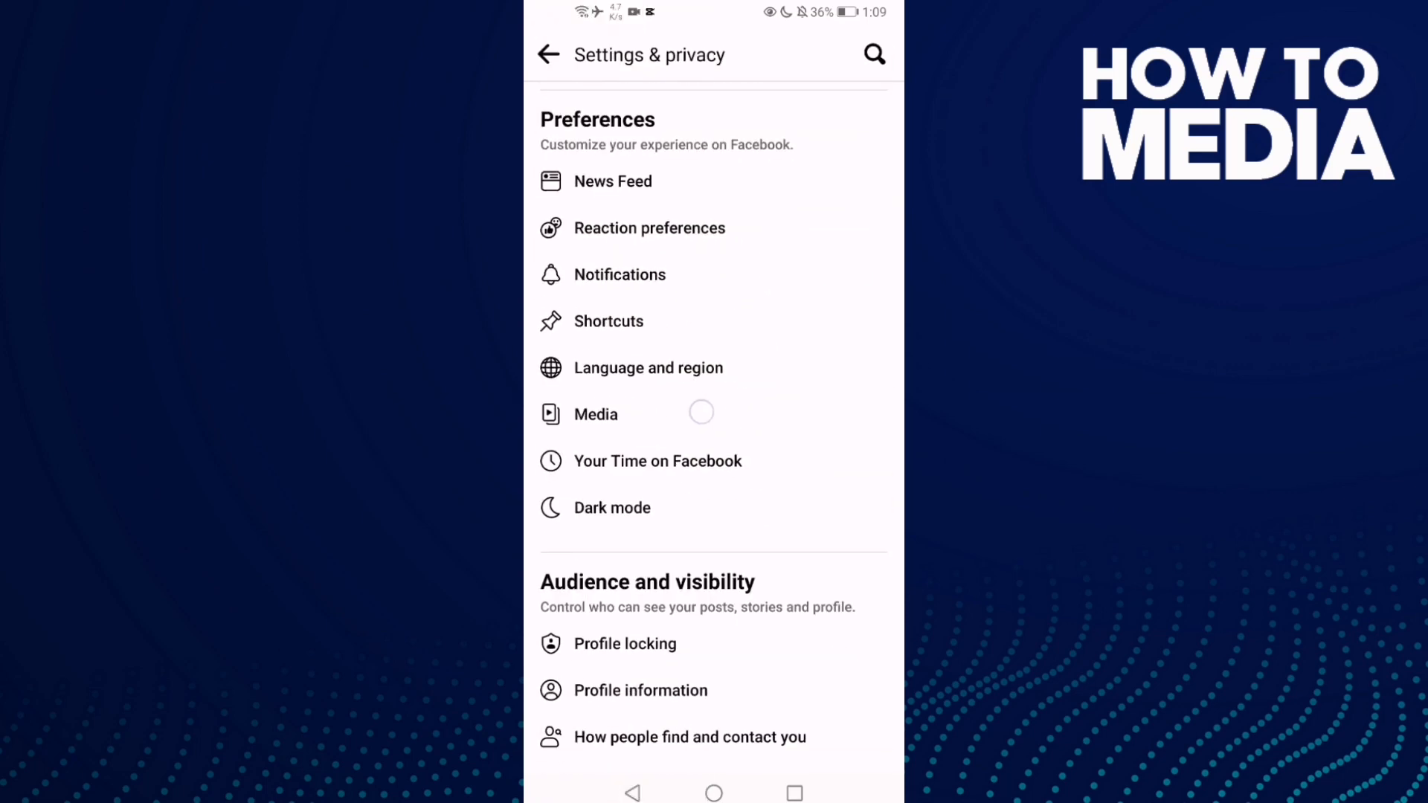
pyautogui.scroll(-3)
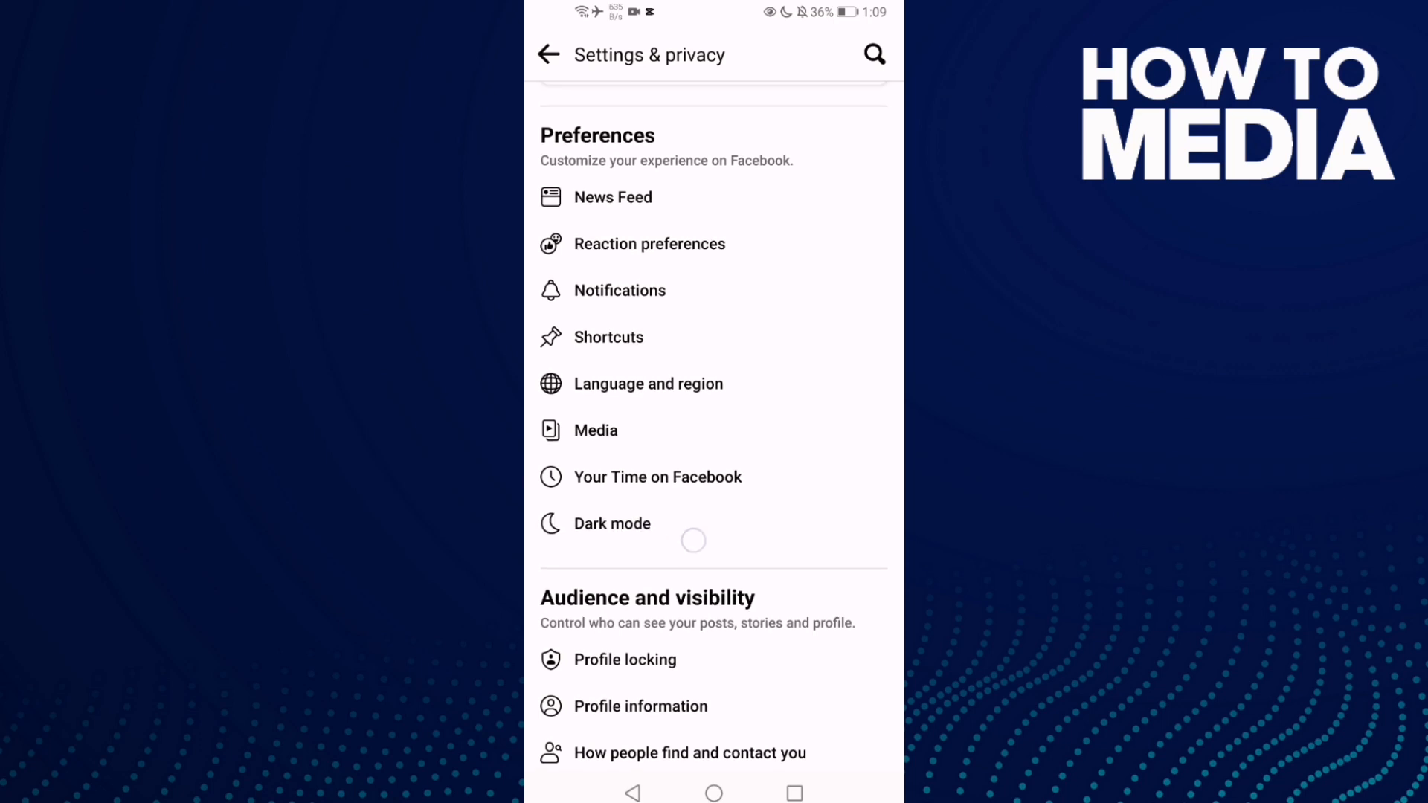
pyautogui.click(612, 522)
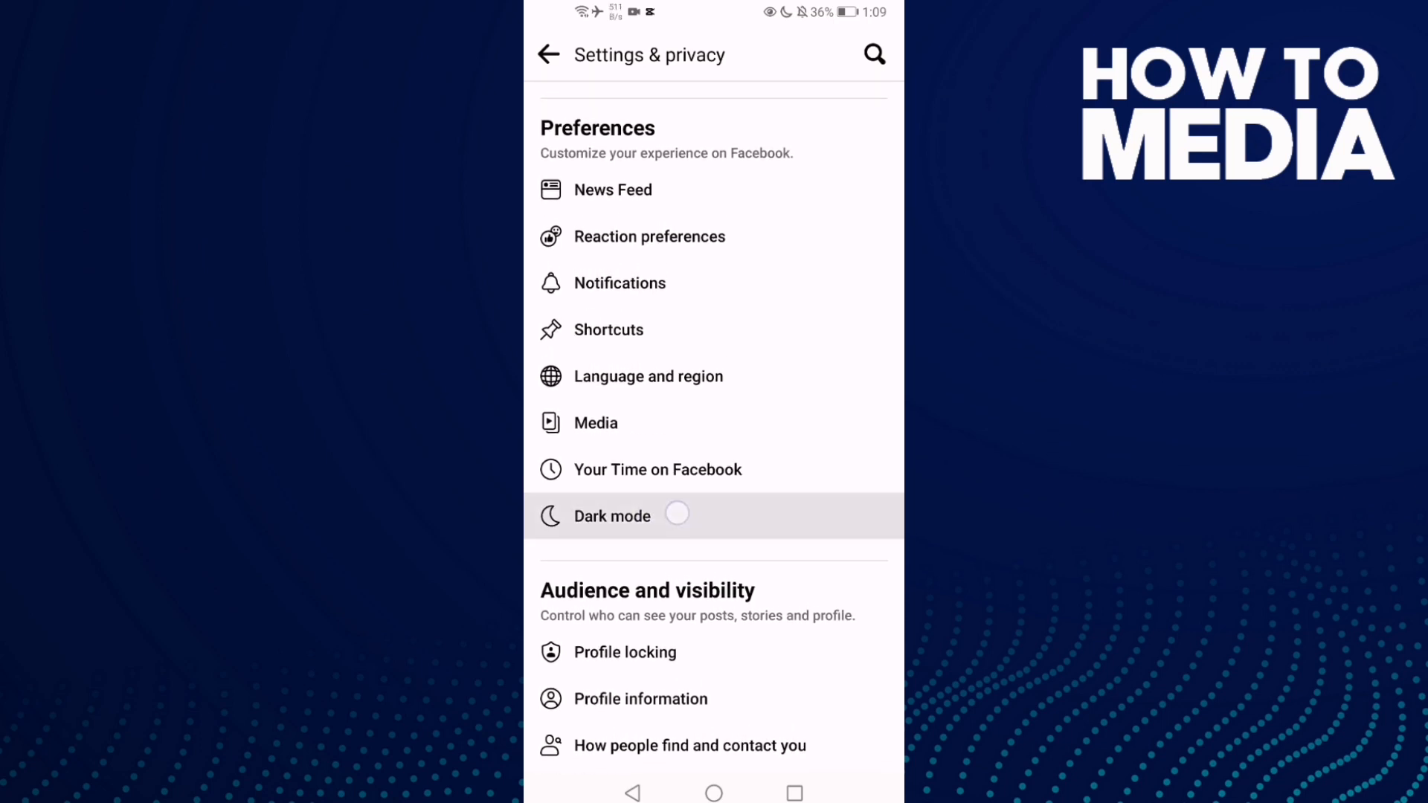
pyautogui.click(611, 516)
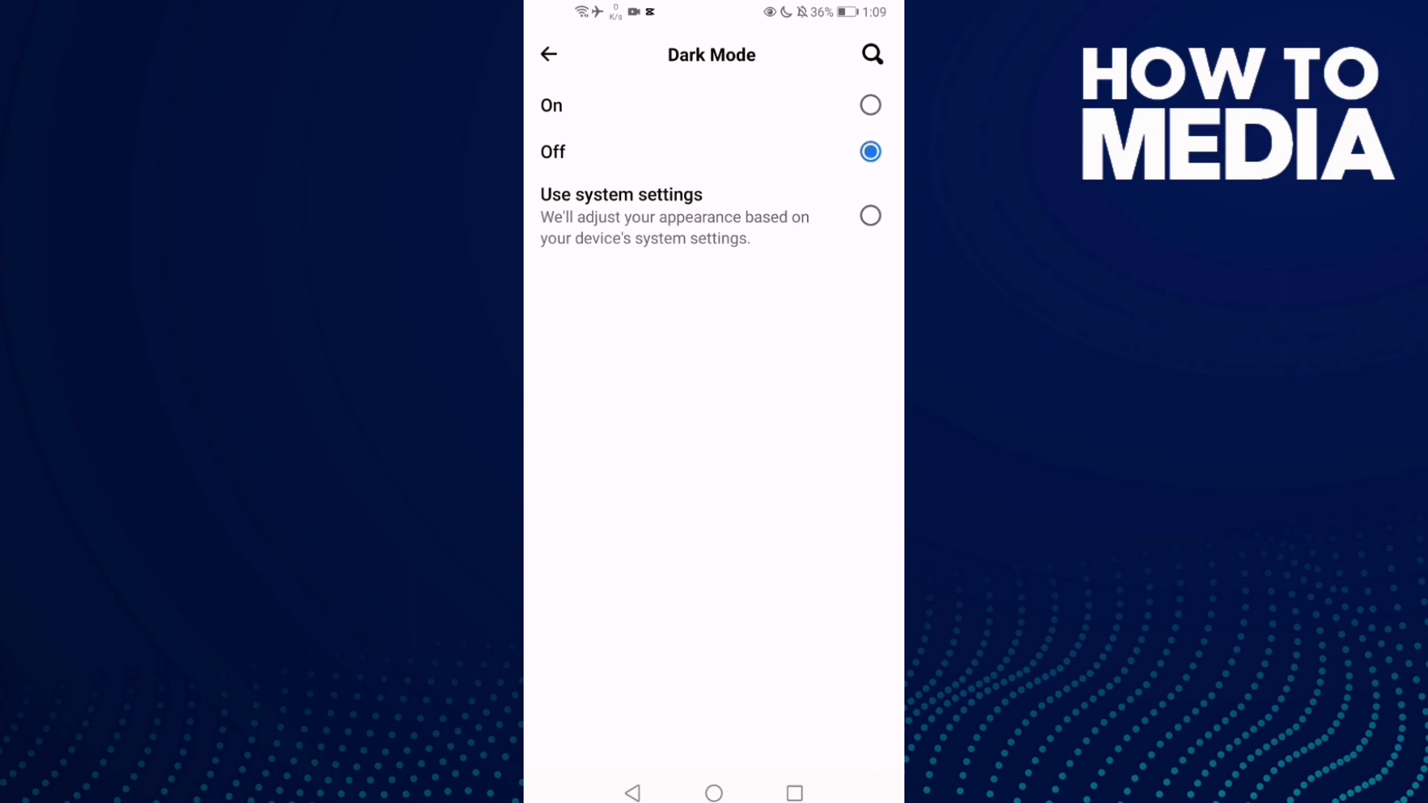
# Step: Set Dark mode to On, then return to the phone's home screen
pyautogui.click(869, 104)
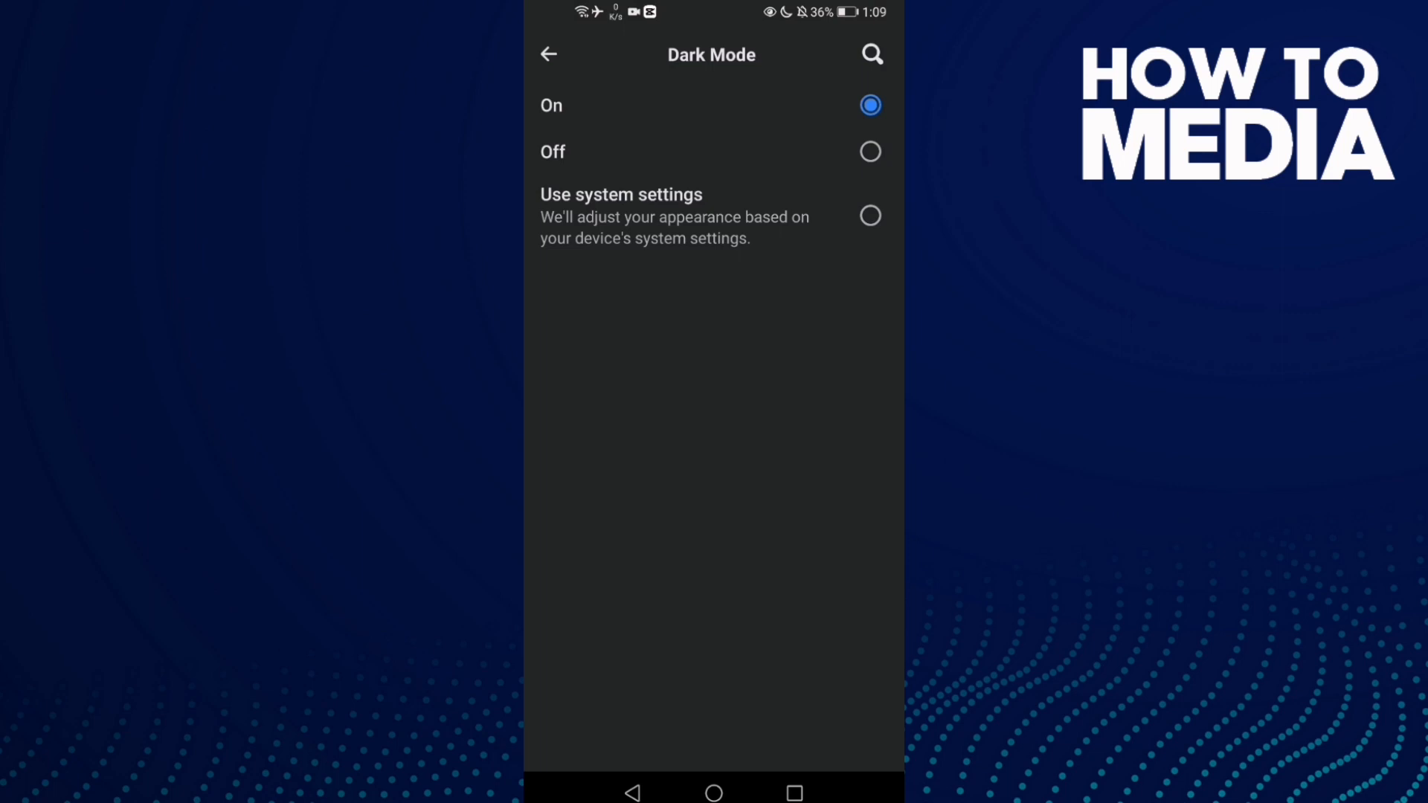
pyautogui.click(549, 54)
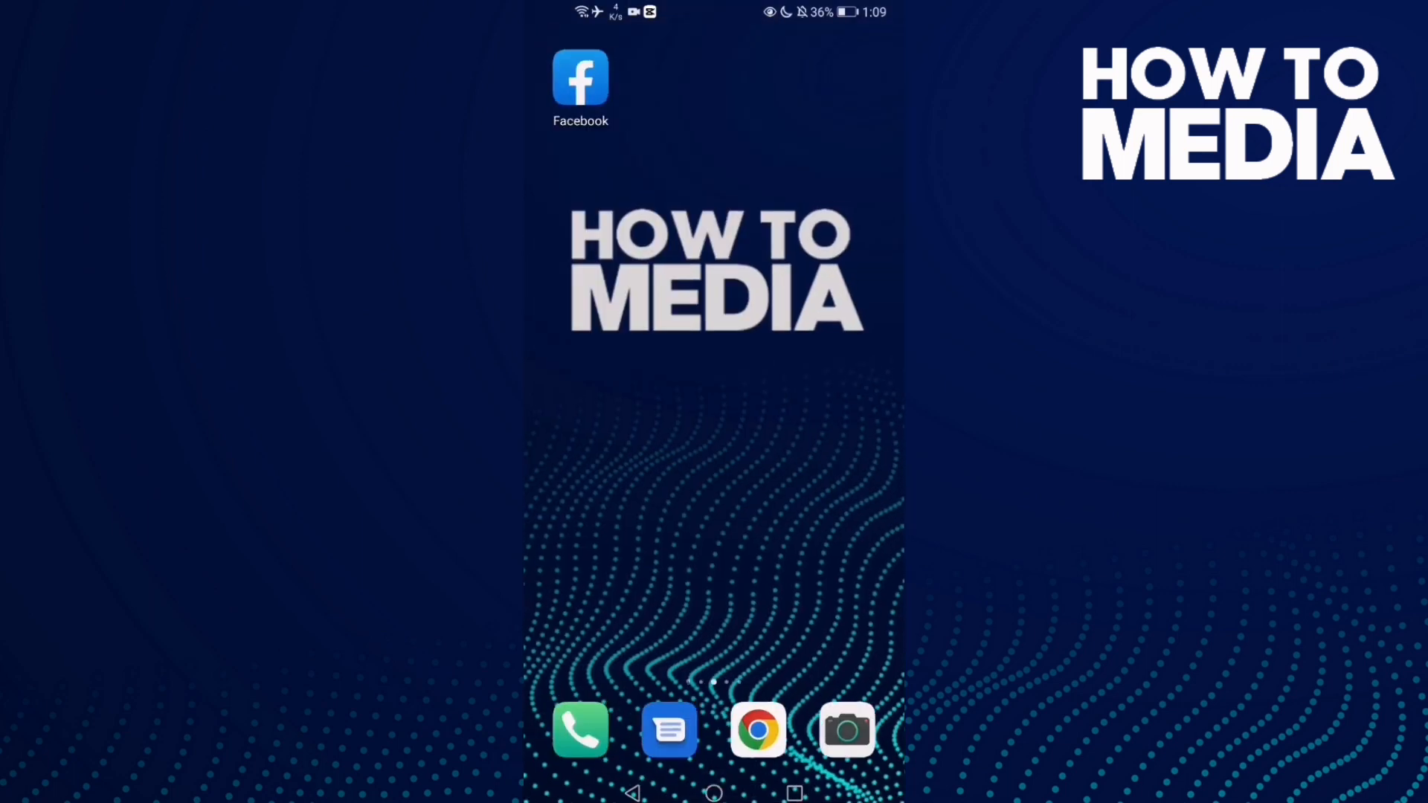
pyautogui.hscroll(-3)
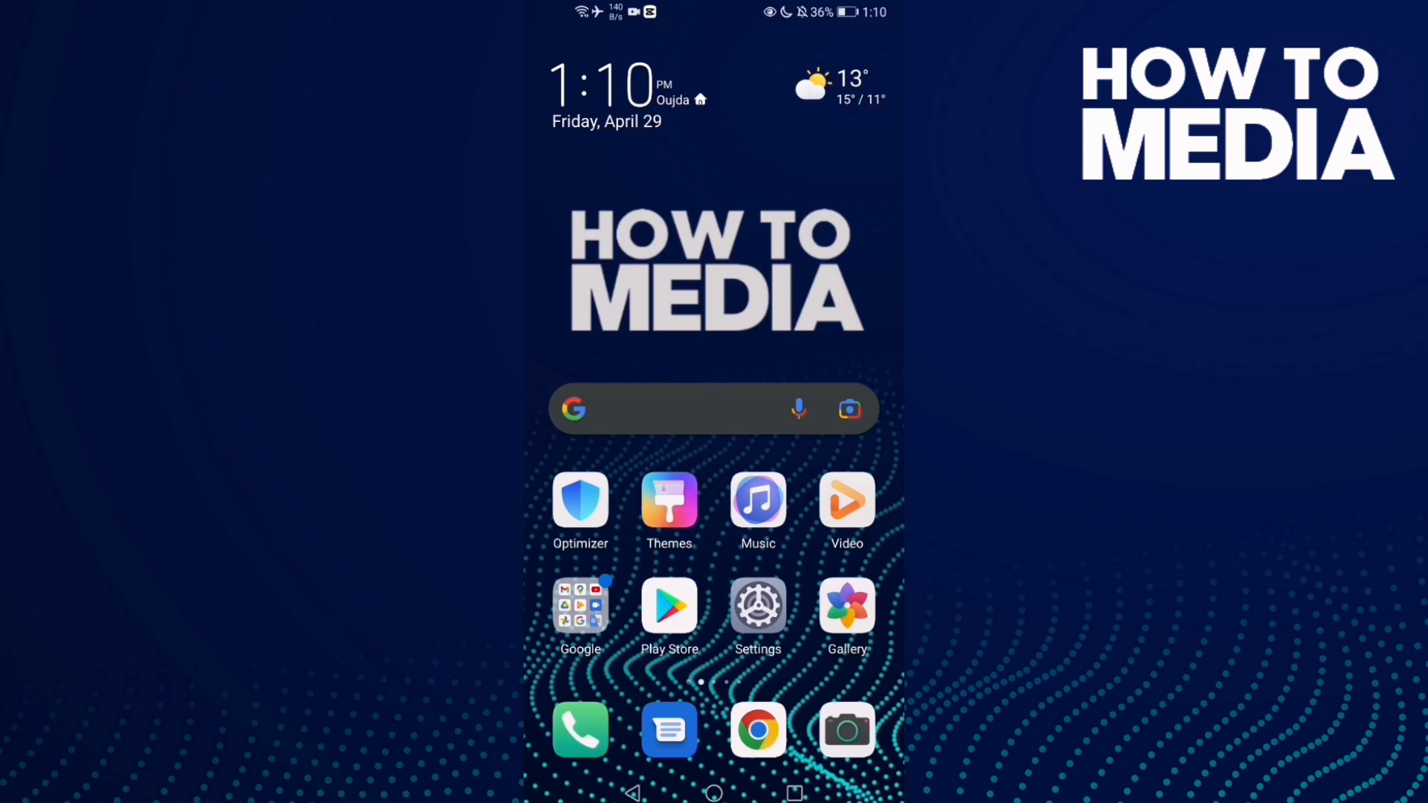